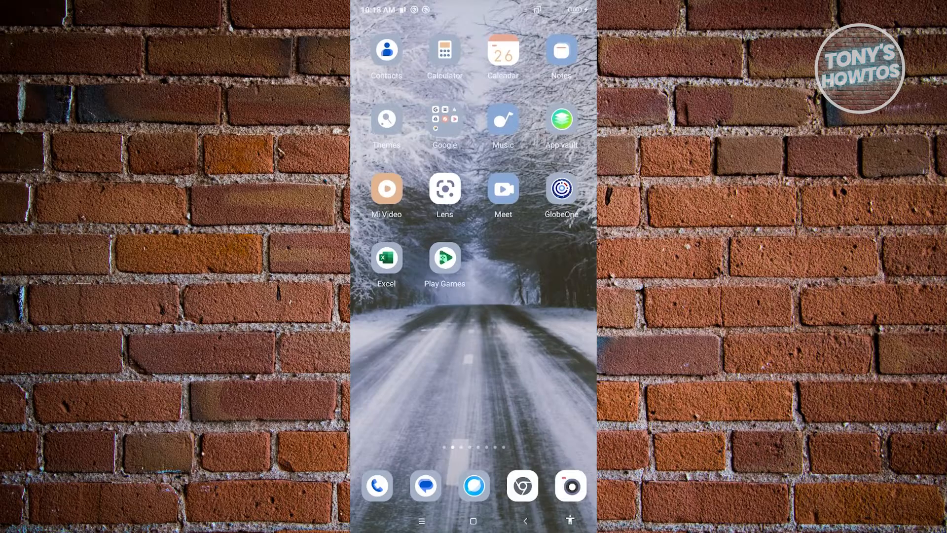
# Search Play Store for 'aliexpress', confirm the app shows Open, then return to the home screen.
pyautogui.hscroll(-3)
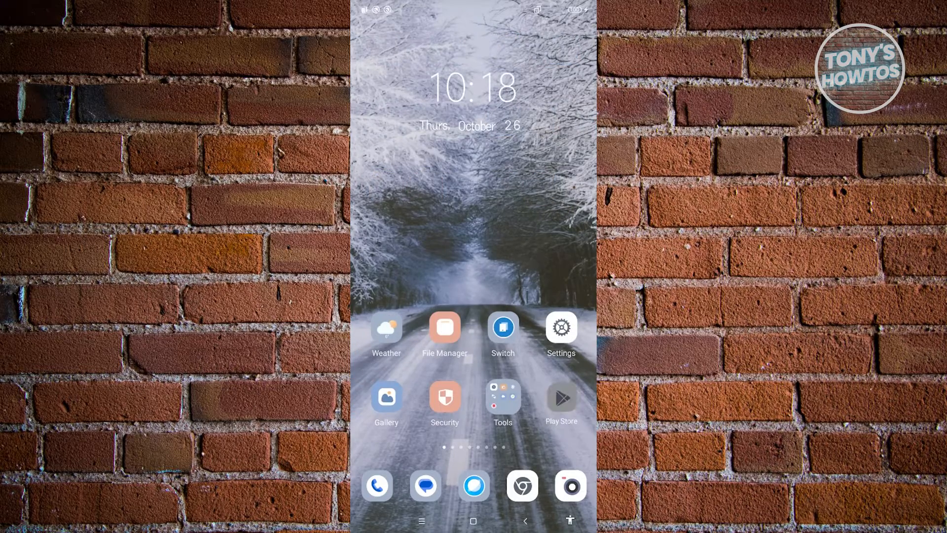
pyautogui.click(561, 403)
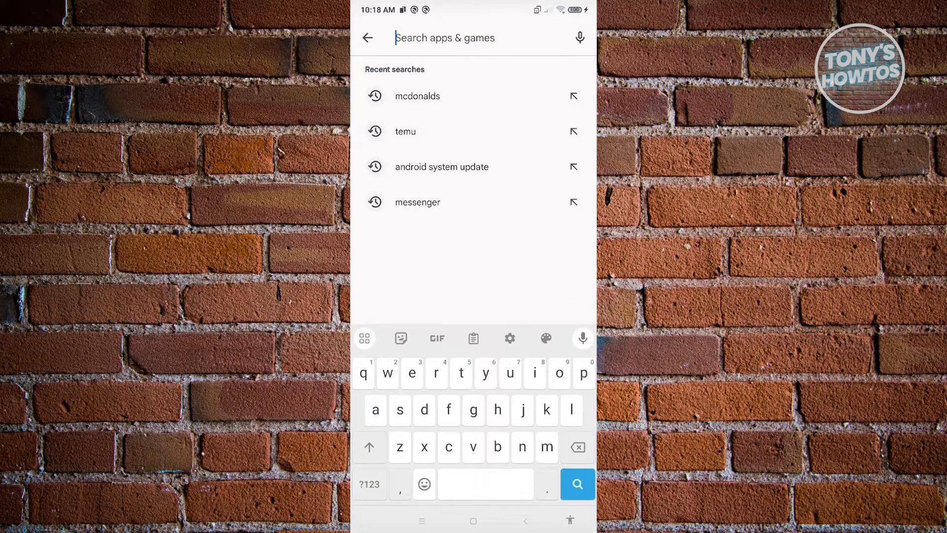
pyautogui.write('aliexpress')
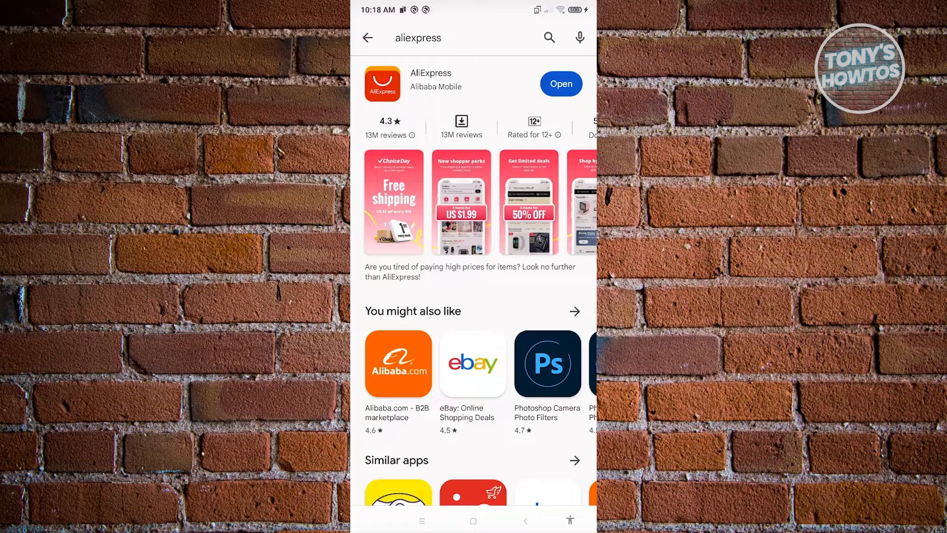
pyautogui.click(473, 521)
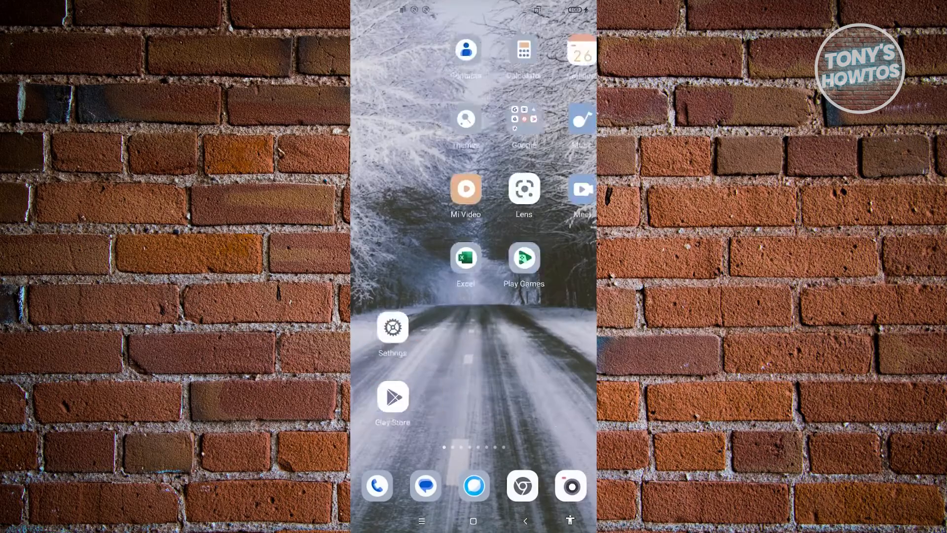
# Long-press the AliExpress home-screen icon to reach its App info page.
pyautogui.hscroll(-3)
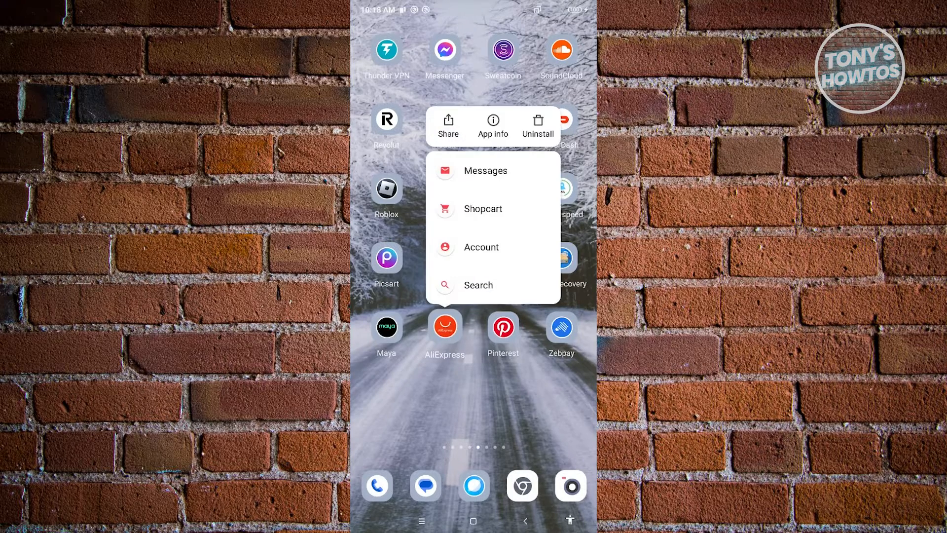
pyautogui.click(492, 125)
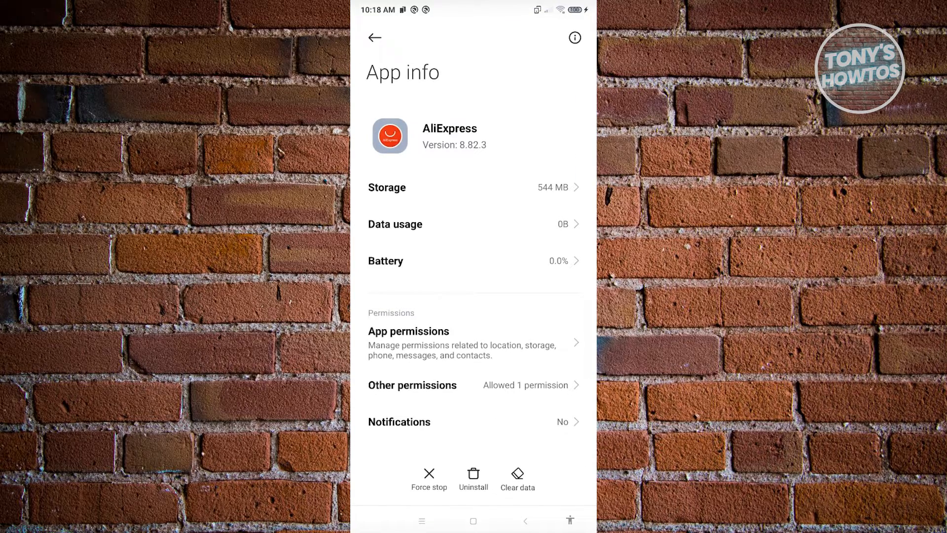
# Clear only the cache of AliExpress via Clear data and confirm with OK.
pyautogui.click(517, 477)
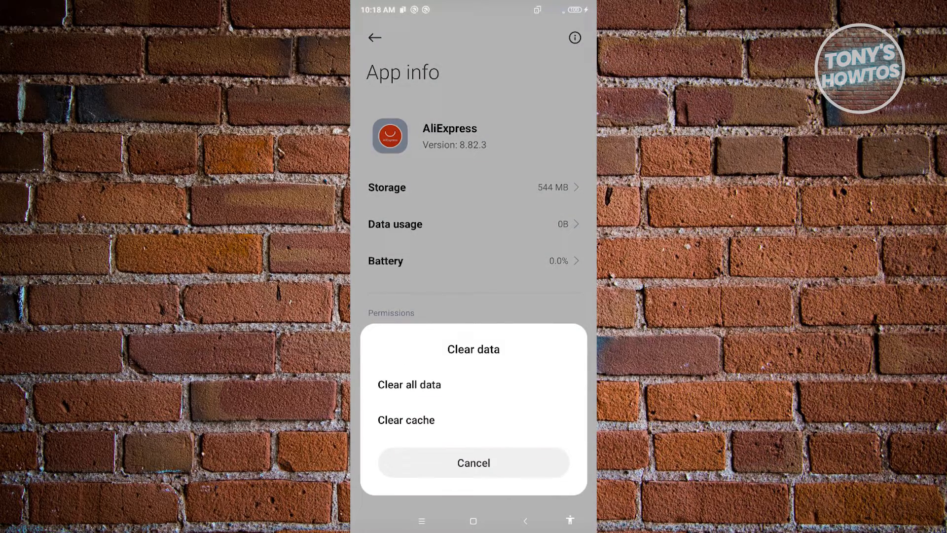
pyautogui.click(405, 419)
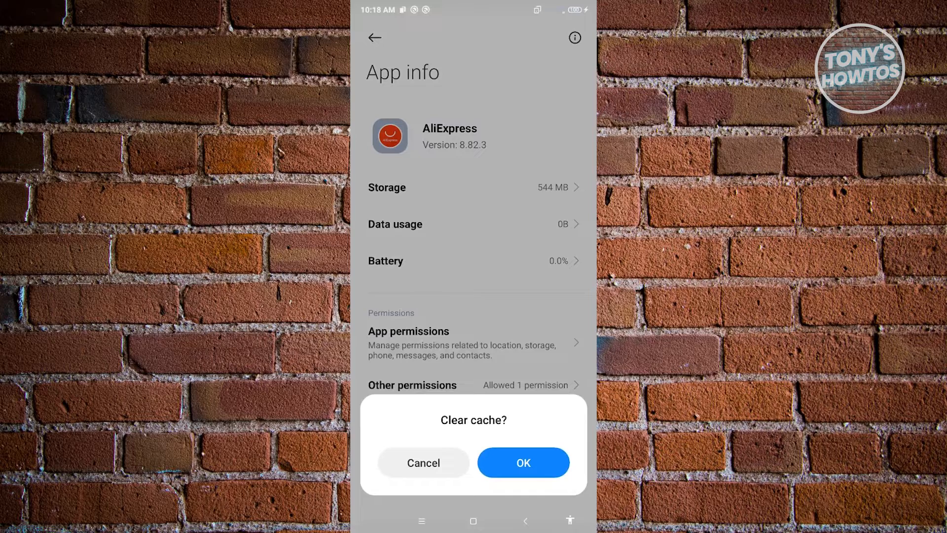
pyautogui.click(523, 462)
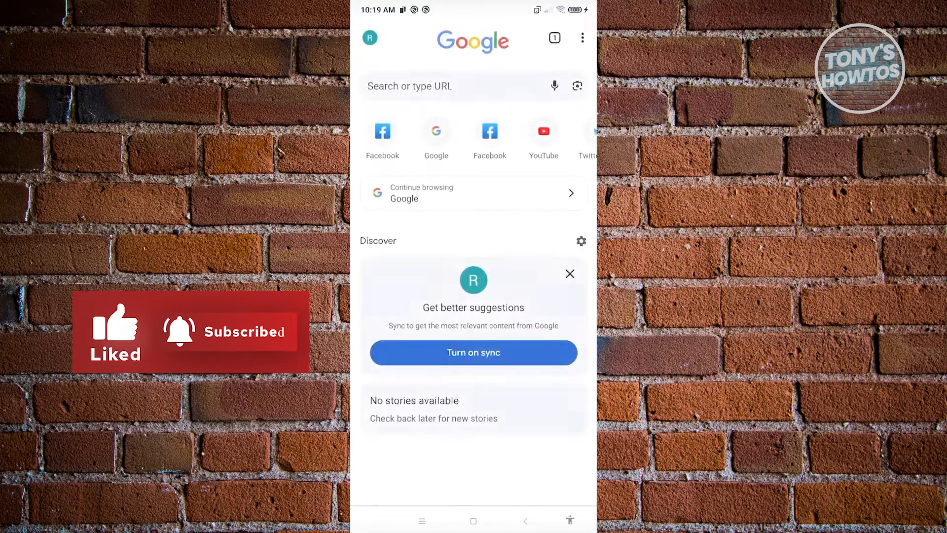
# Search Google for 'aliexpress' in Chrome and cancel the Open with prompt to keep the results.
pyautogui.write('a')
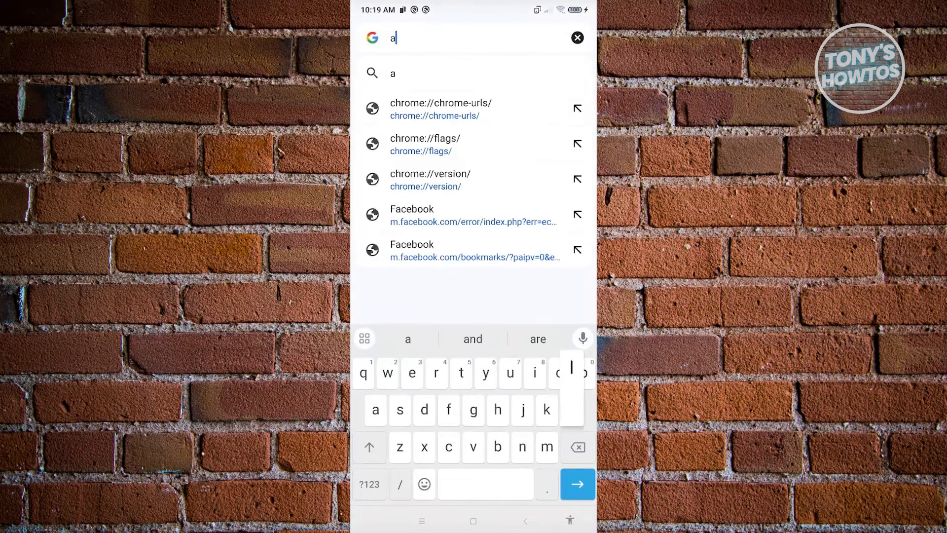
pyautogui.write('lieexpress')
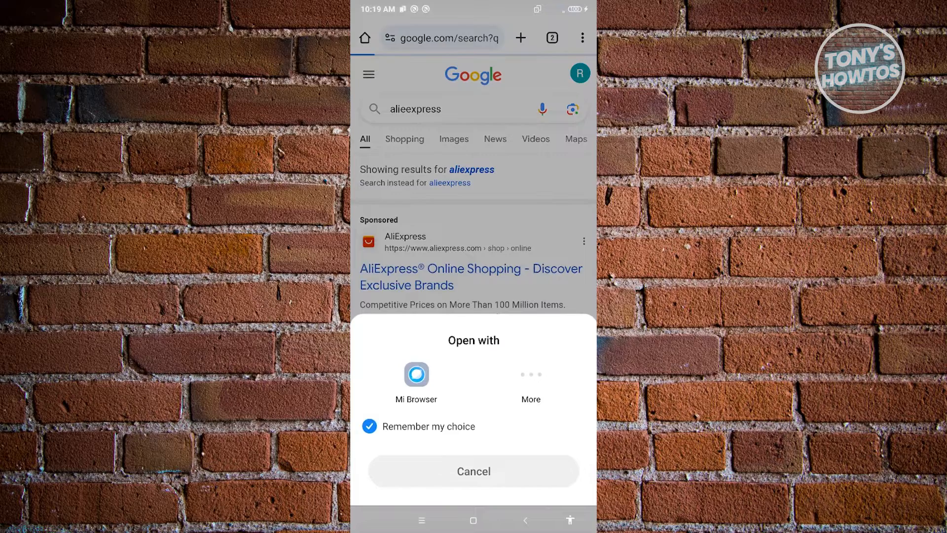
pyautogui.click(530, 375)
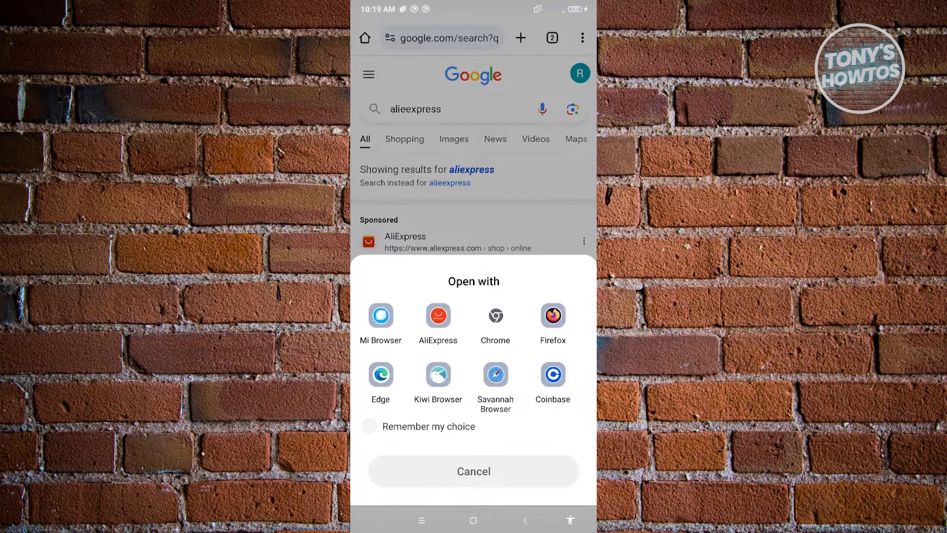
pyautogui.click(473, 471)
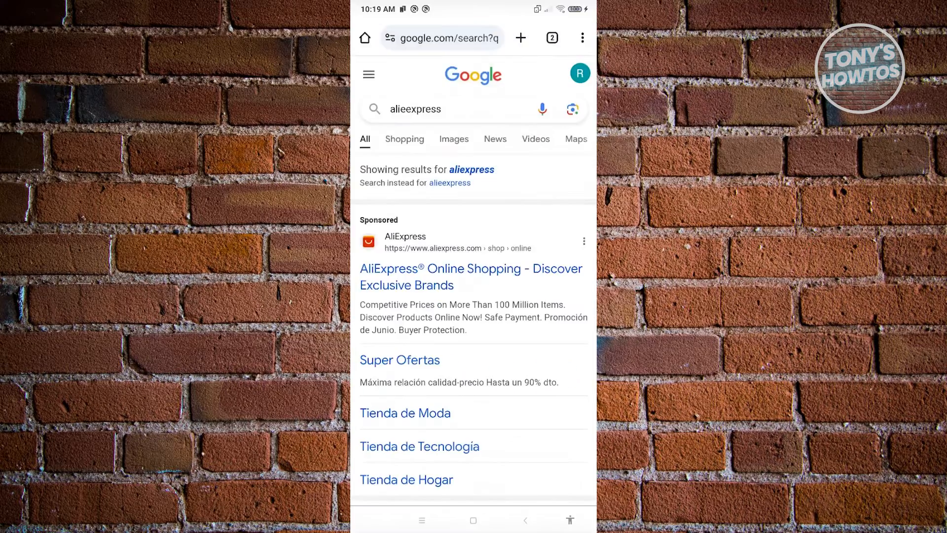
# Open the AliExpress result link in Mi Browser from the Open with sheet.
pyautogui.scroll(-3)
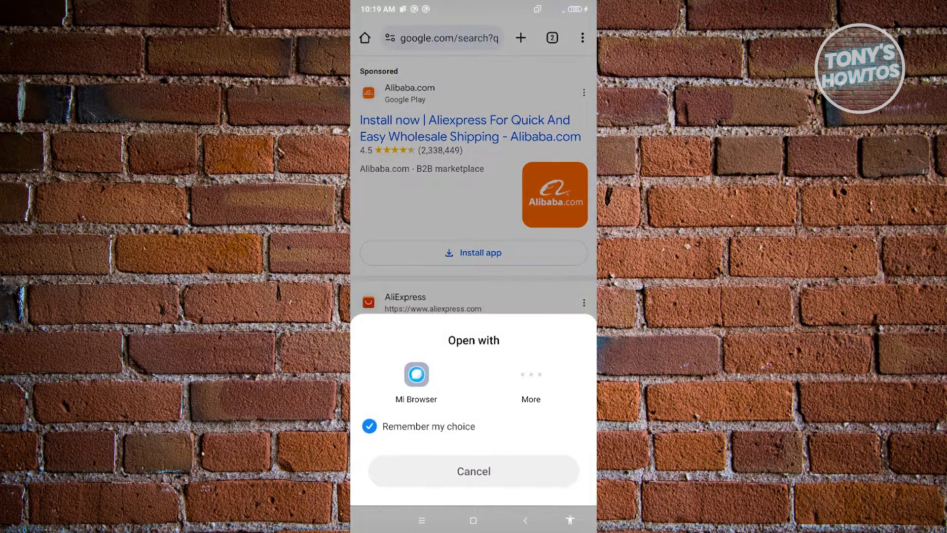
pyautogui.click(530, 375)
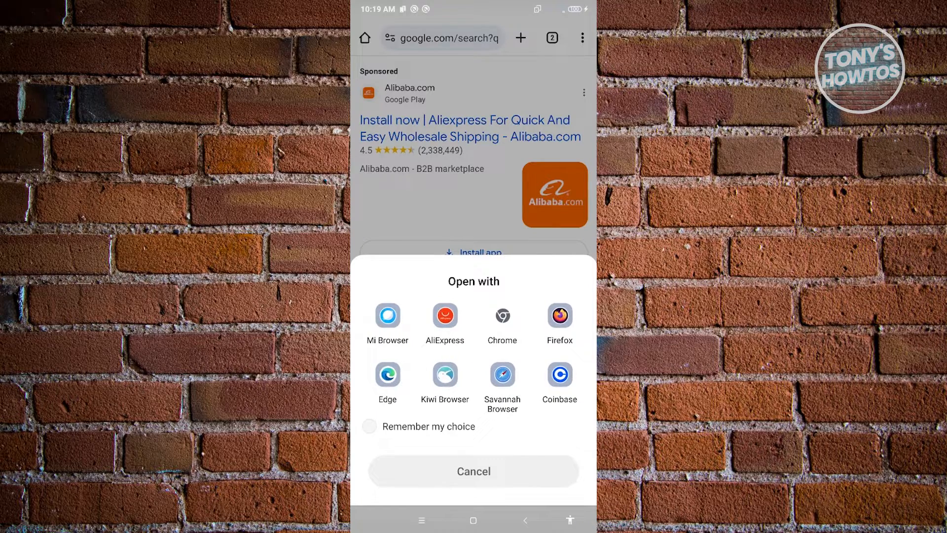
pyautogui.click(443, 323)
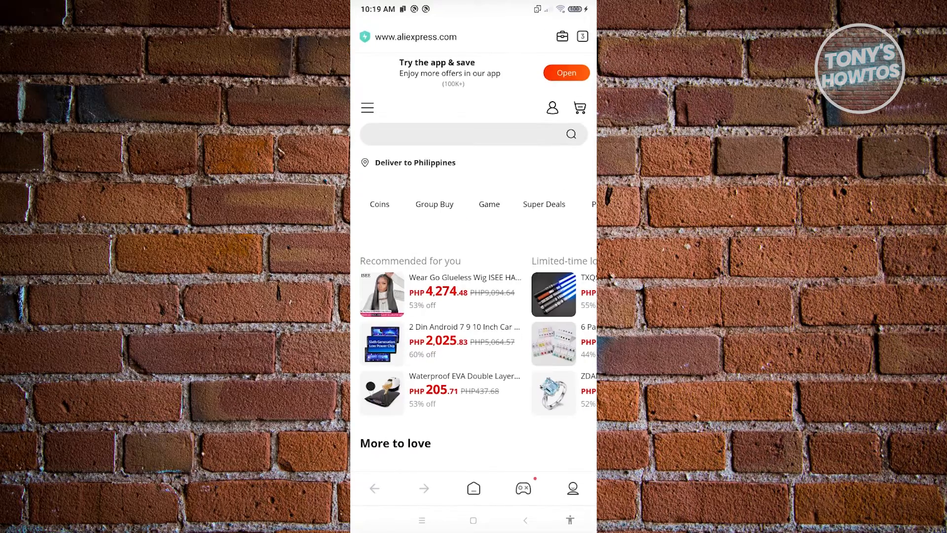
pyautogui.click(565, 73)
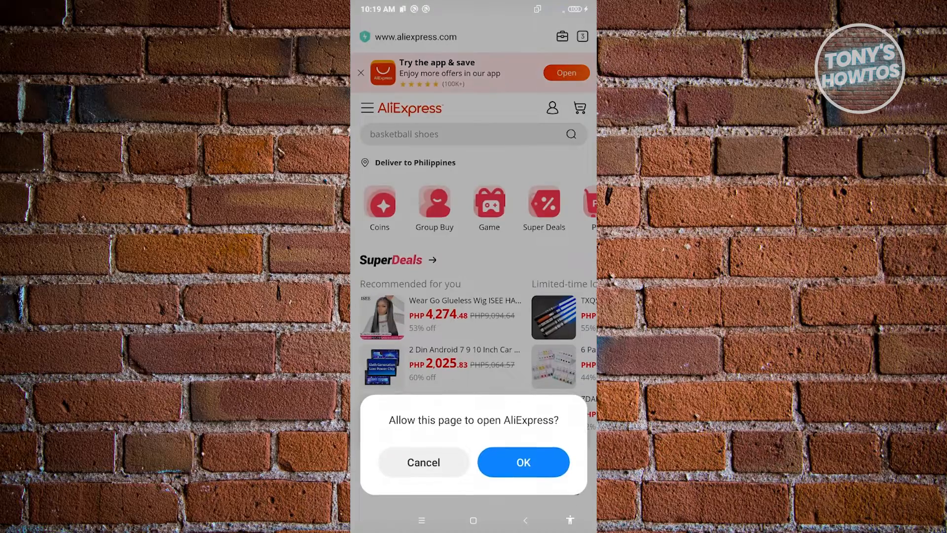
pyautogui.click(423, 462)
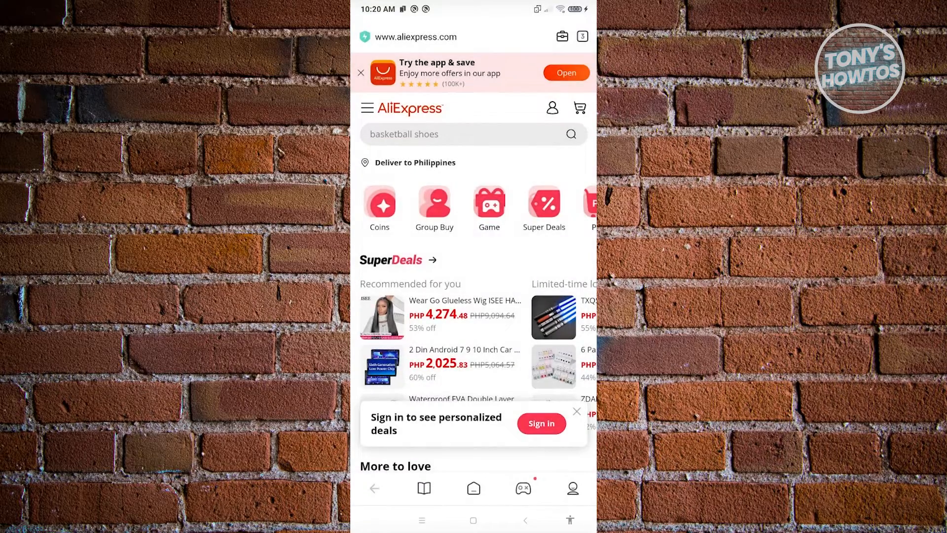